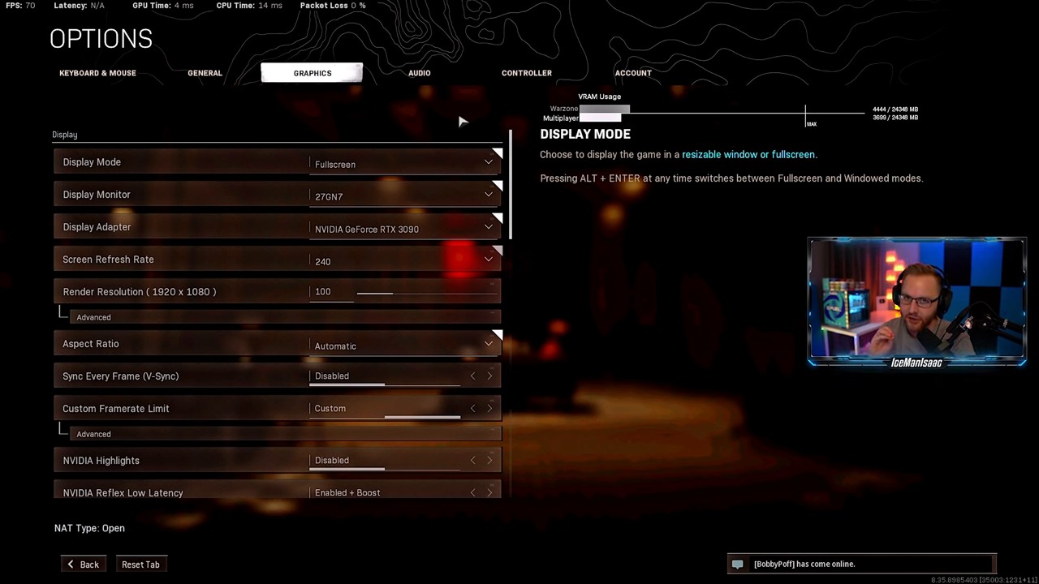
- Scroll through the Display section of the Graphics options
scroll("down", 3)
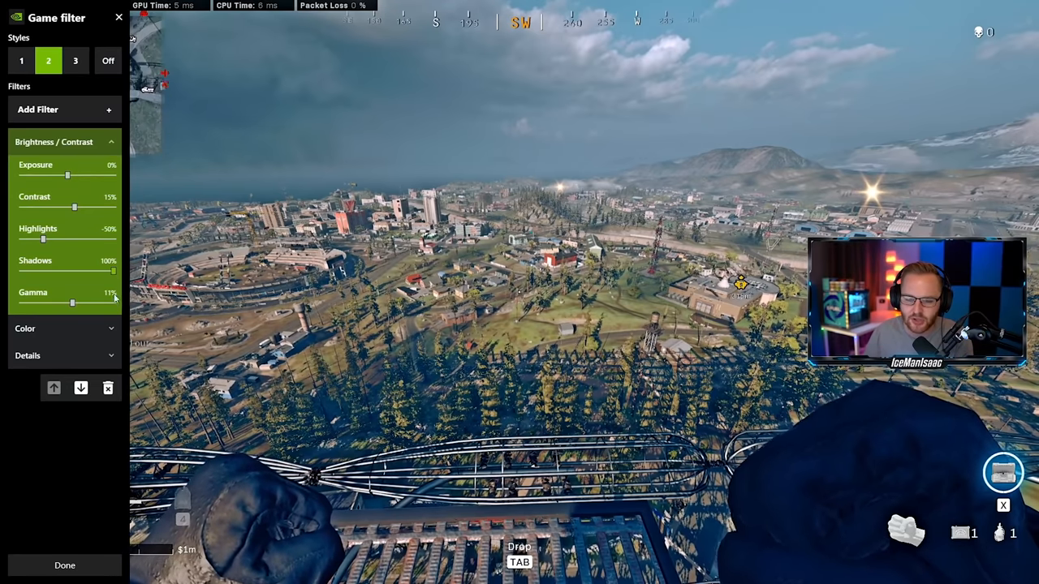
- Add the Details filter and expand its Sharpen, Clarity, HDR Toning and Bloom sliders
left_click(26, 169)
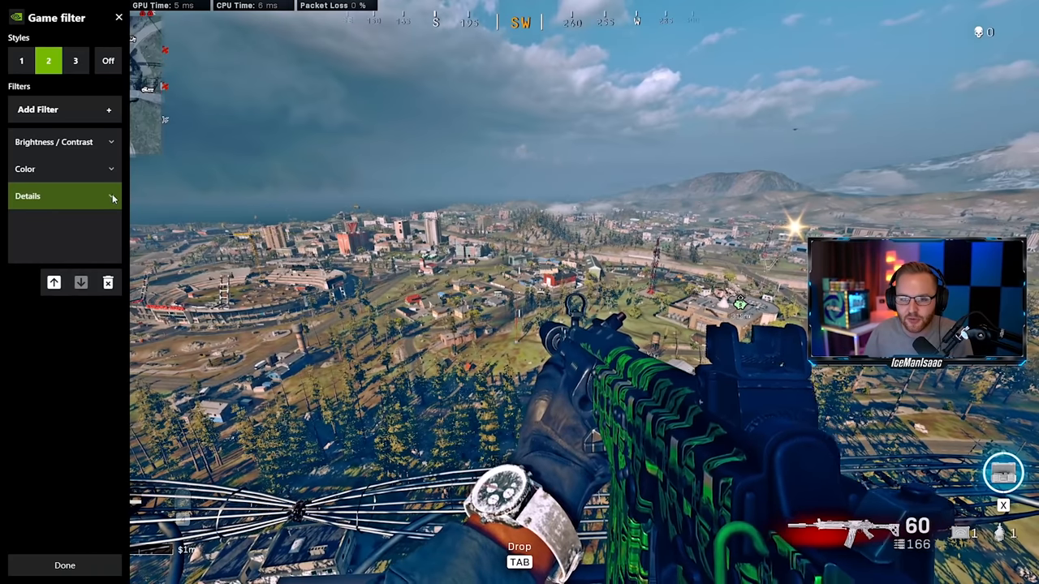
left_click(65, 194)
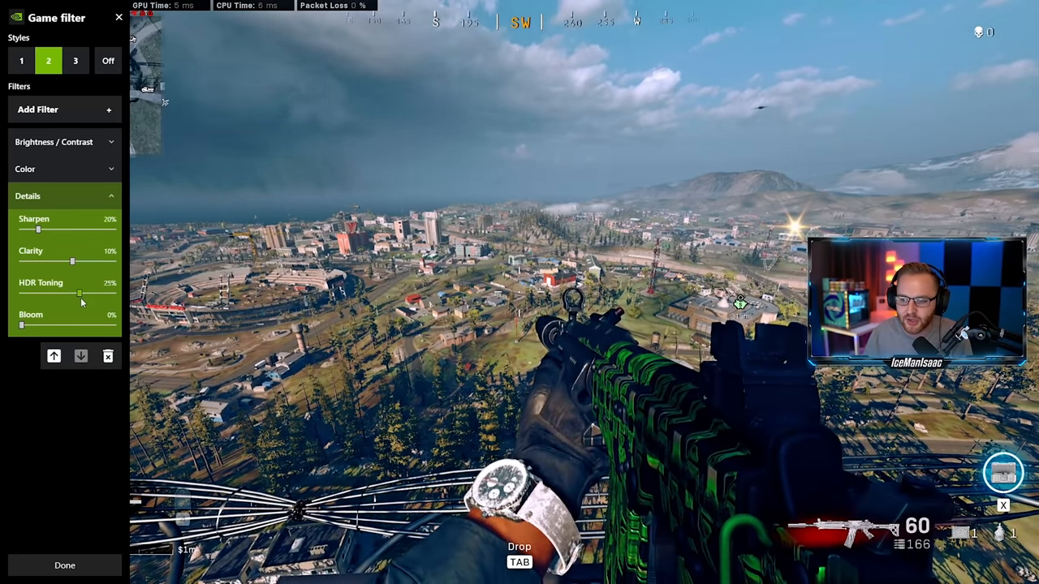